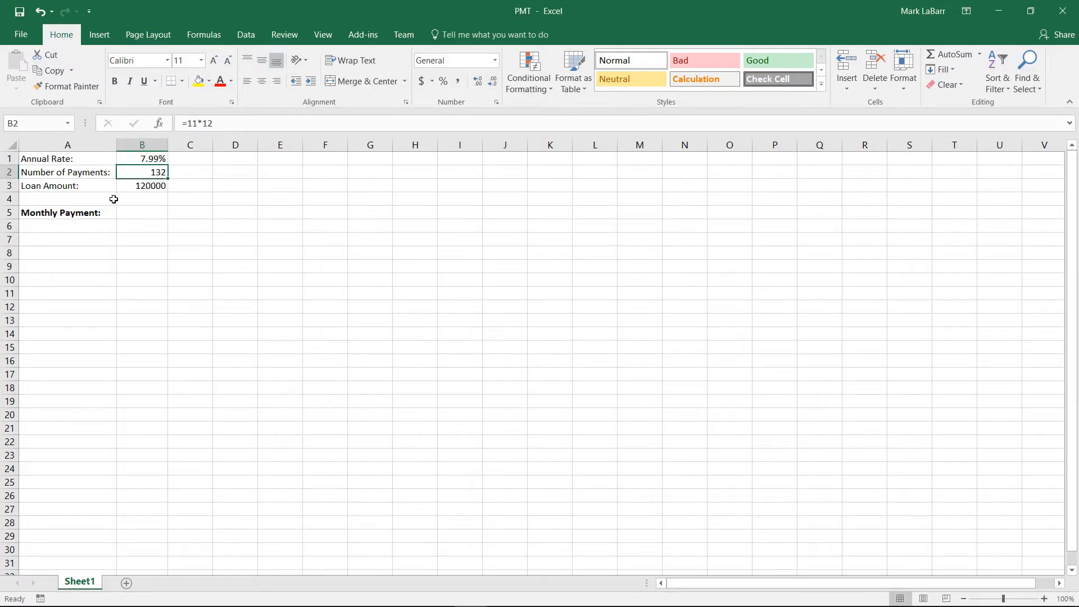
pyautogui.moveTo(117, 204)
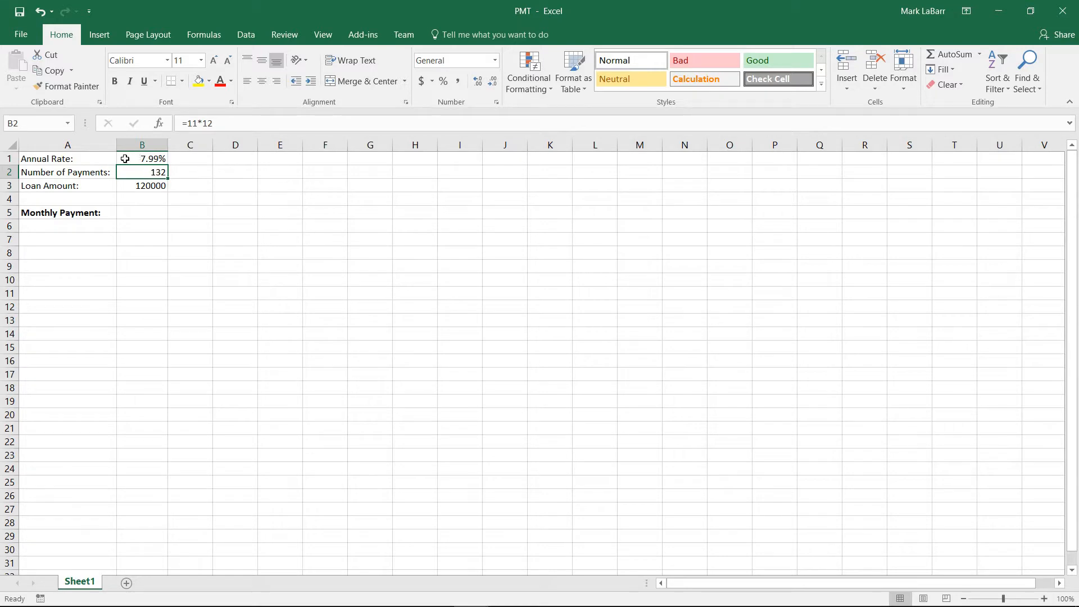
# Review the loan inputs: annual rate in B1, payment count in B2, loan amount in B3
pyautogui.click(142, 159)
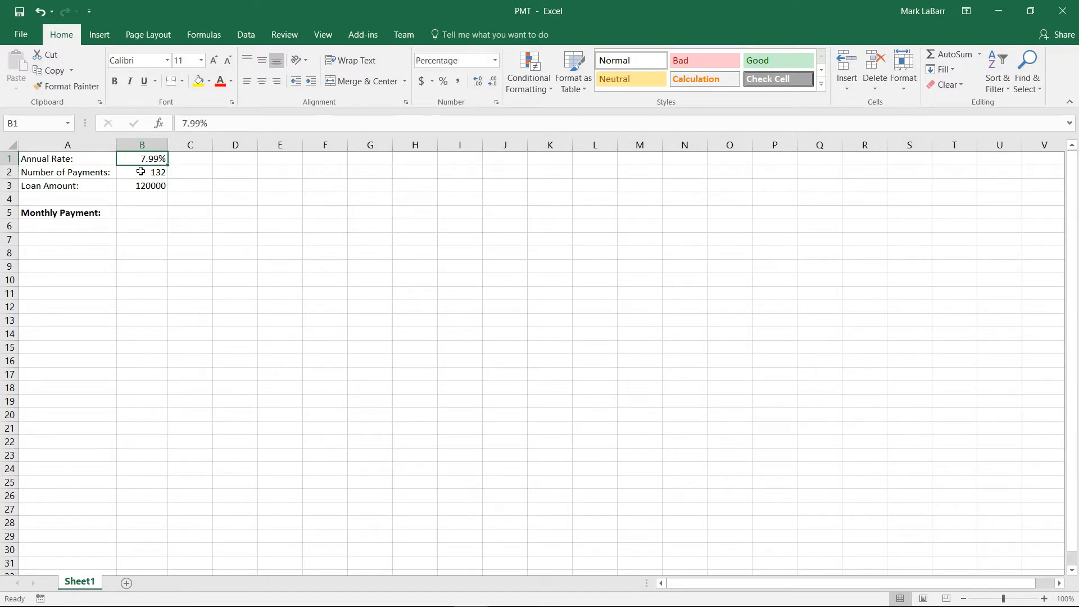
pyautogui.click(141, 172)
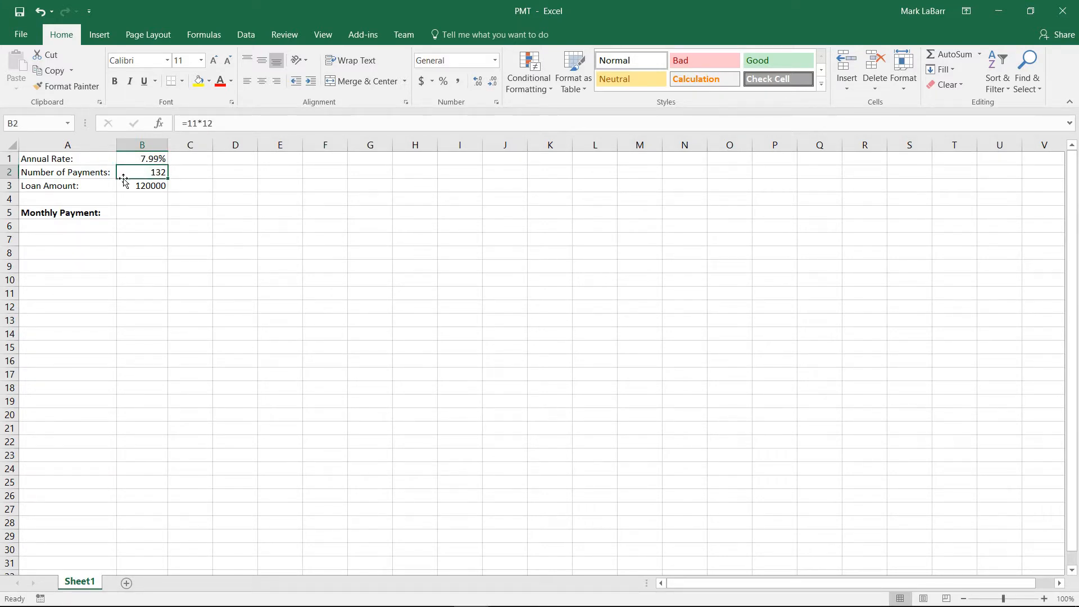
pyautogui.moveTo(192, 124)
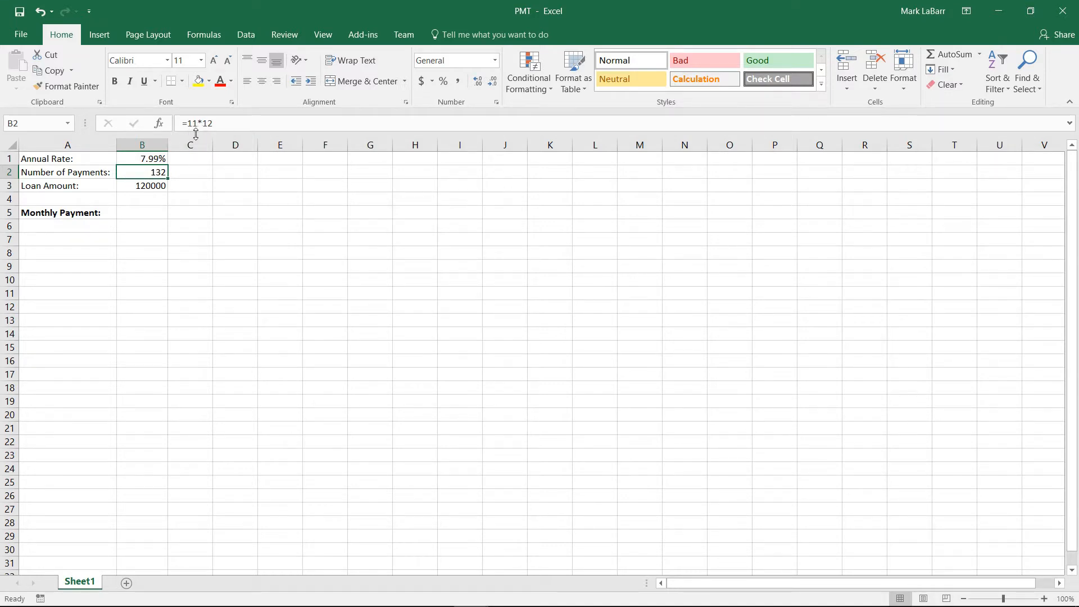
pyautogui.moveTo(101, 240)
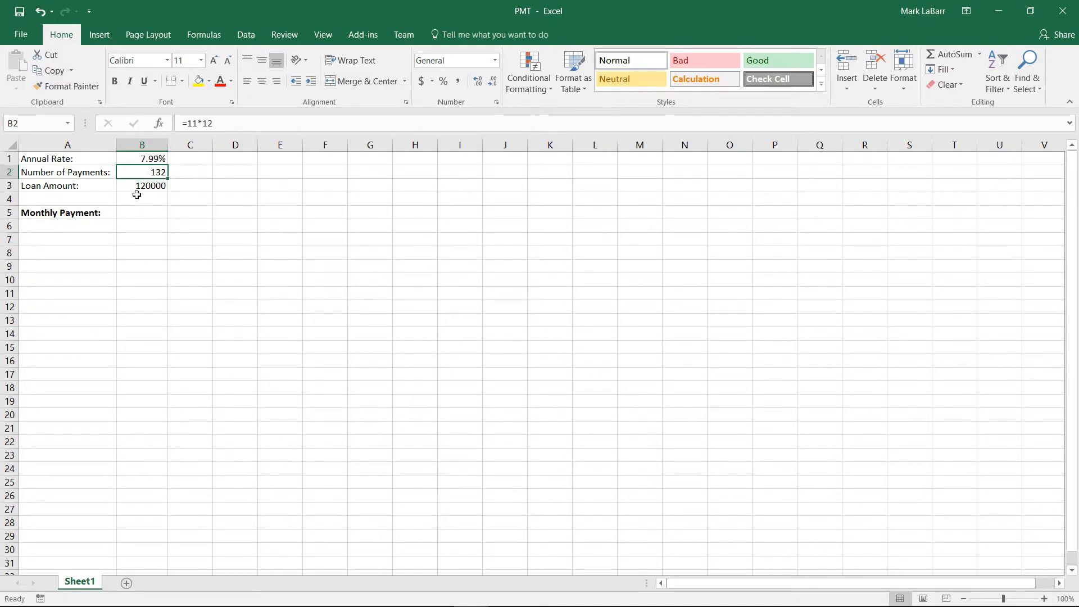
pyautogui.click(141, 186)
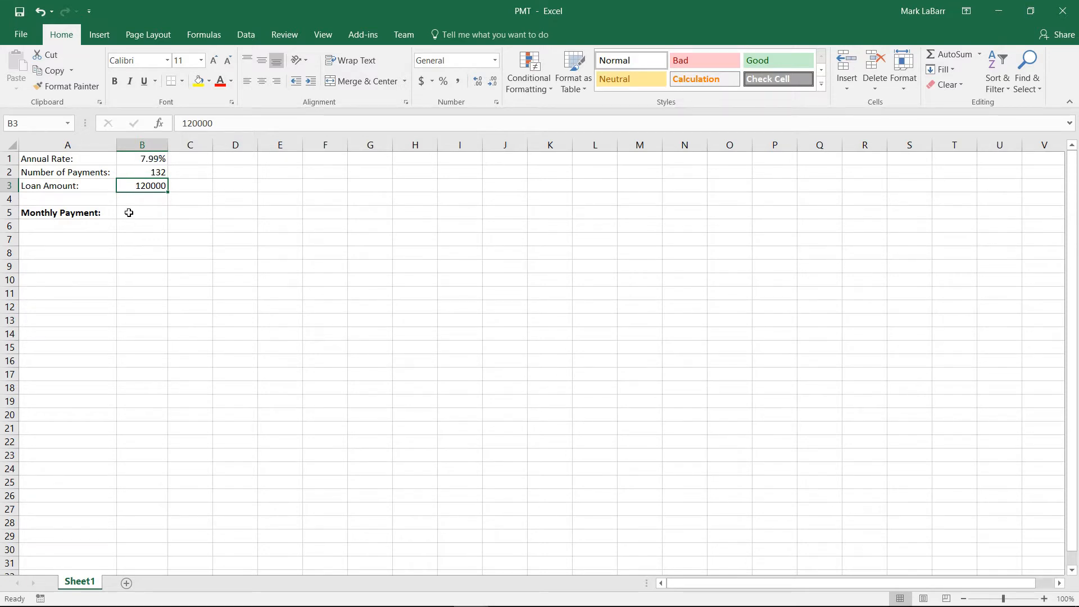
# Start B5 as =PMT(B1/12, B2, using the monthly rate and payment count
pyautogui.click(142, 213)
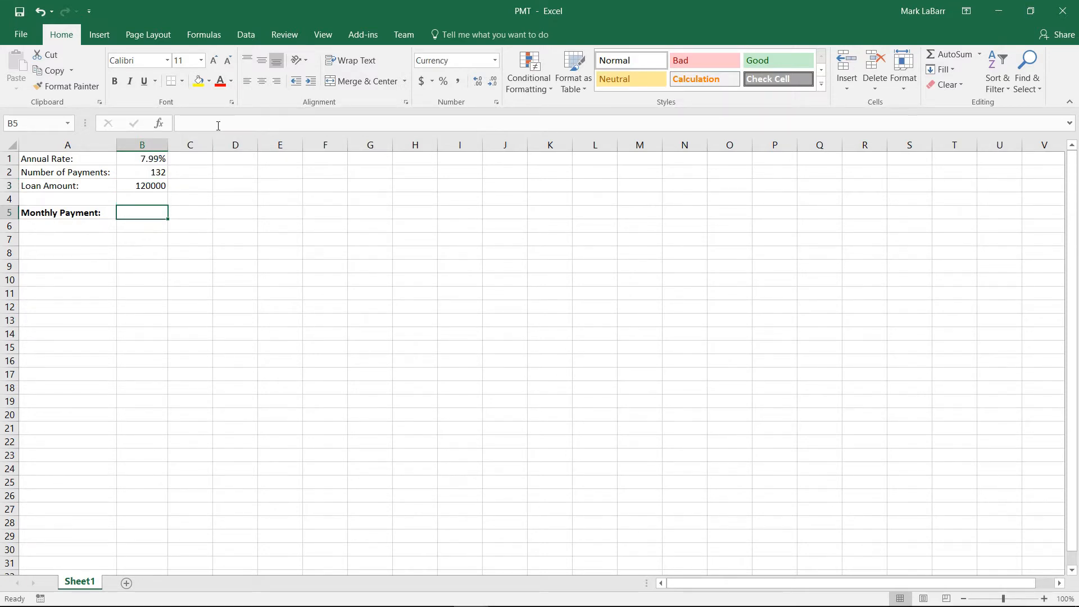
pyautogui.write('=')
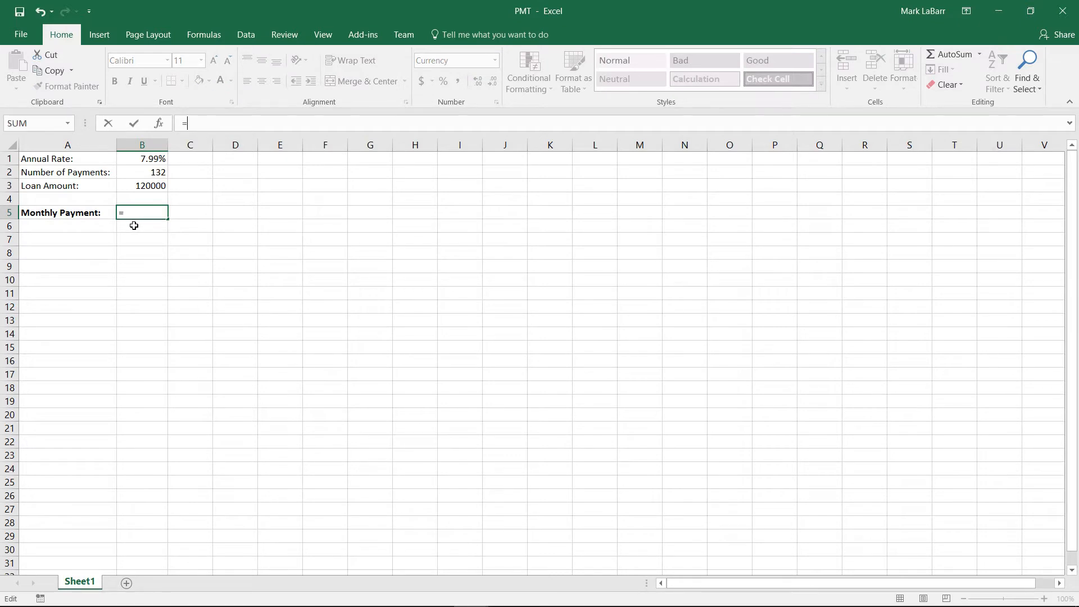
pyautogui.write('PMT')
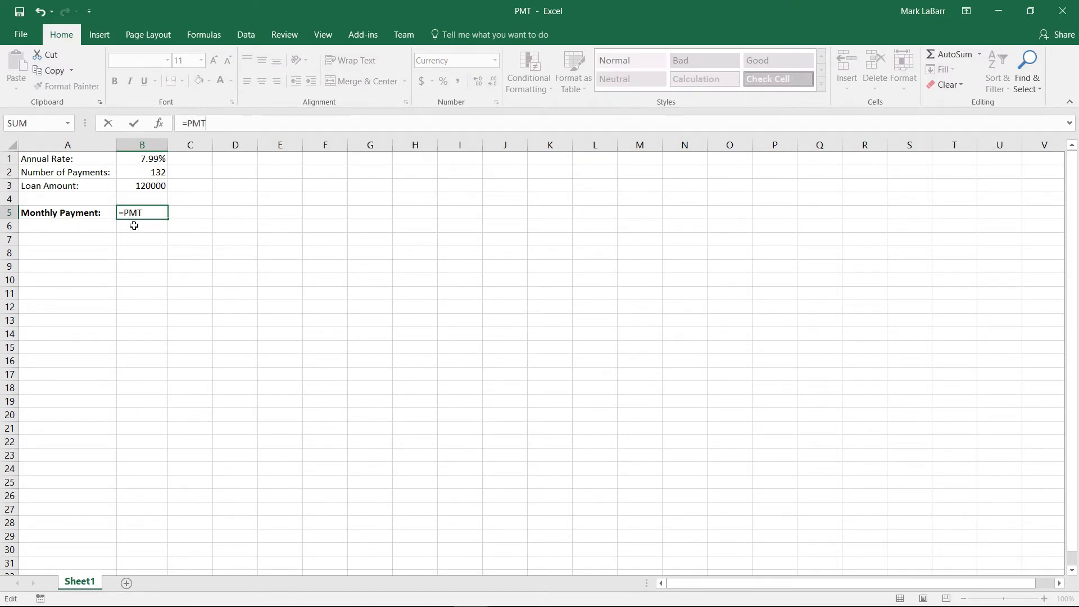
pyautogui.write('(')
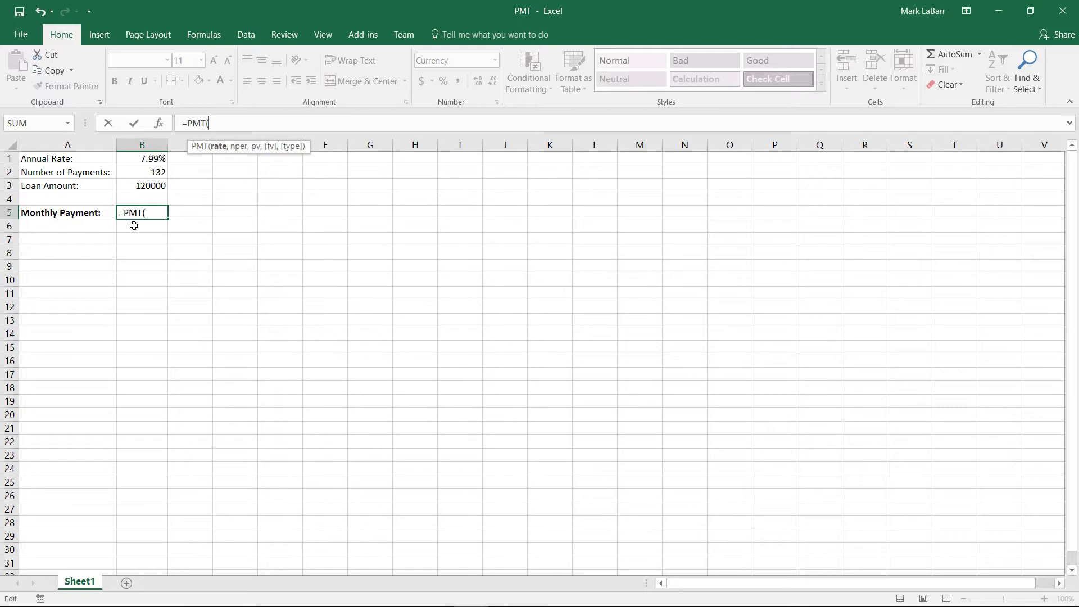
pyautogui.click(141, 158)
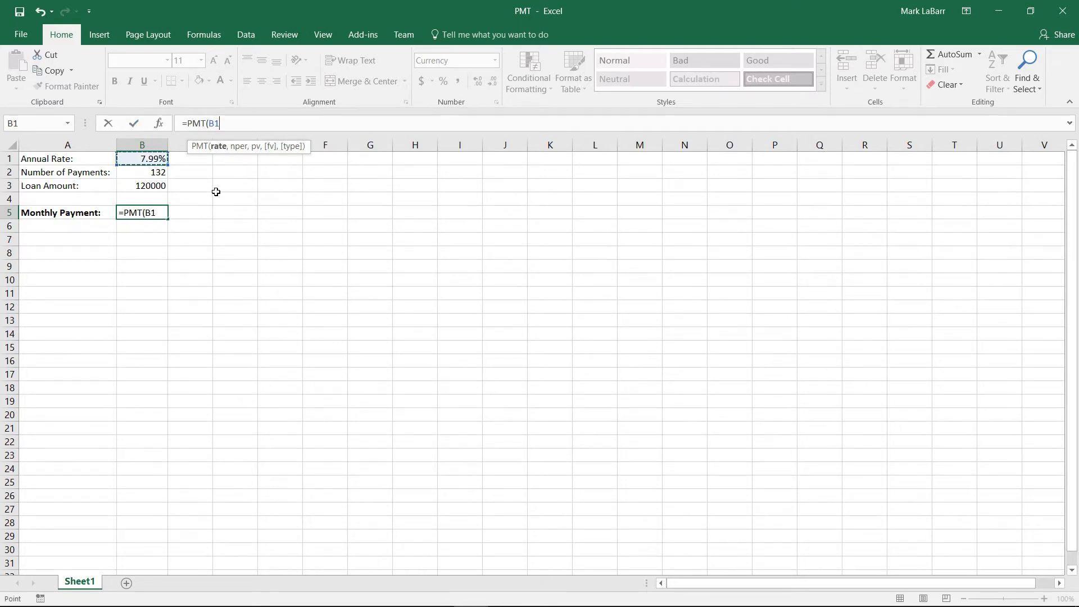
pyautogui.write('/12')
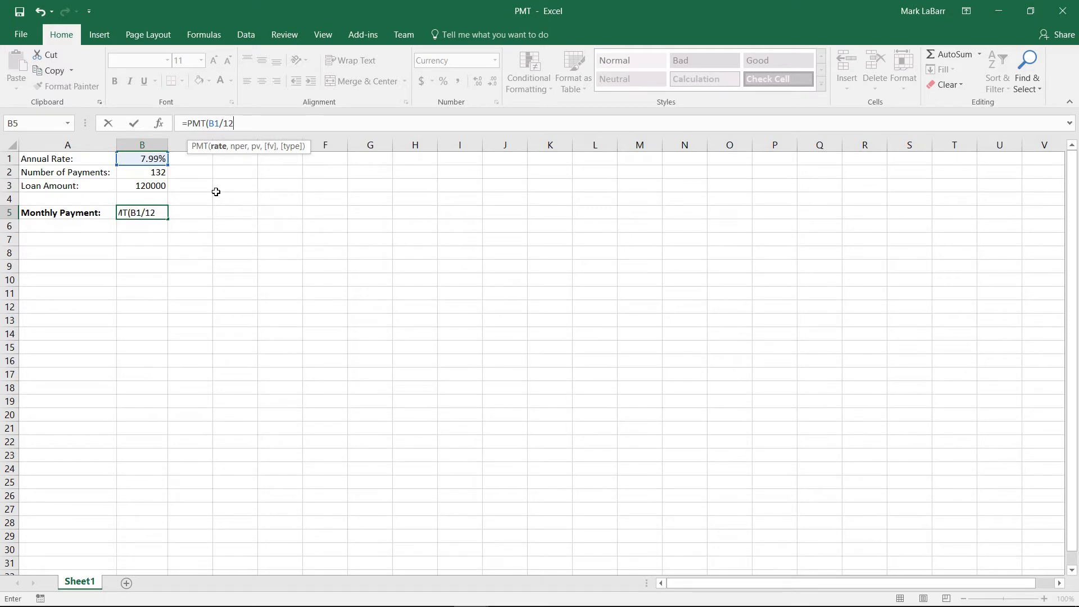
pyautogui.write(',')
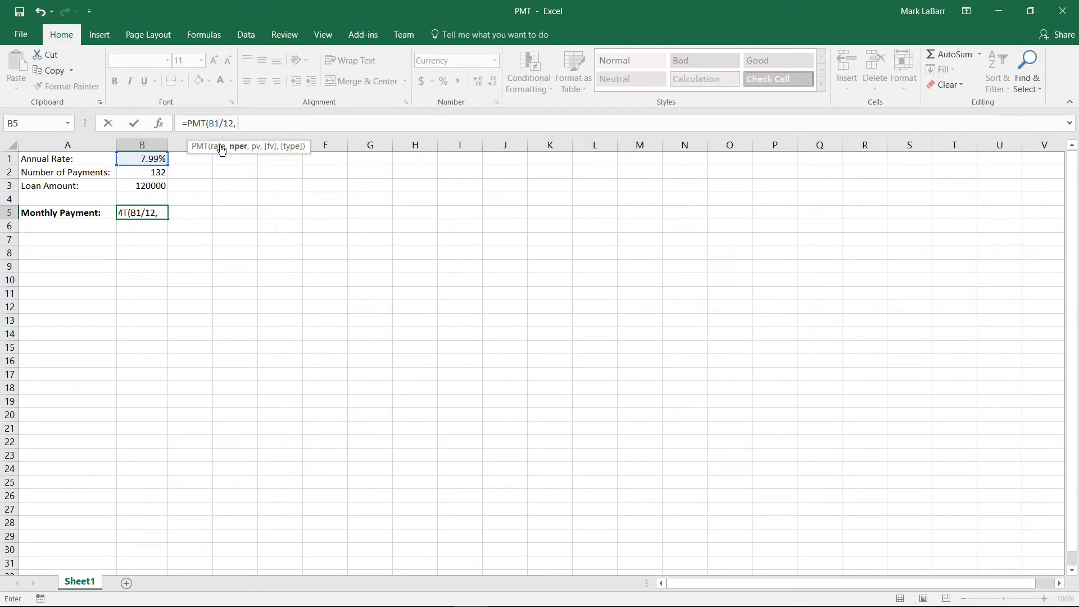
pyautogui.click(142, 172)
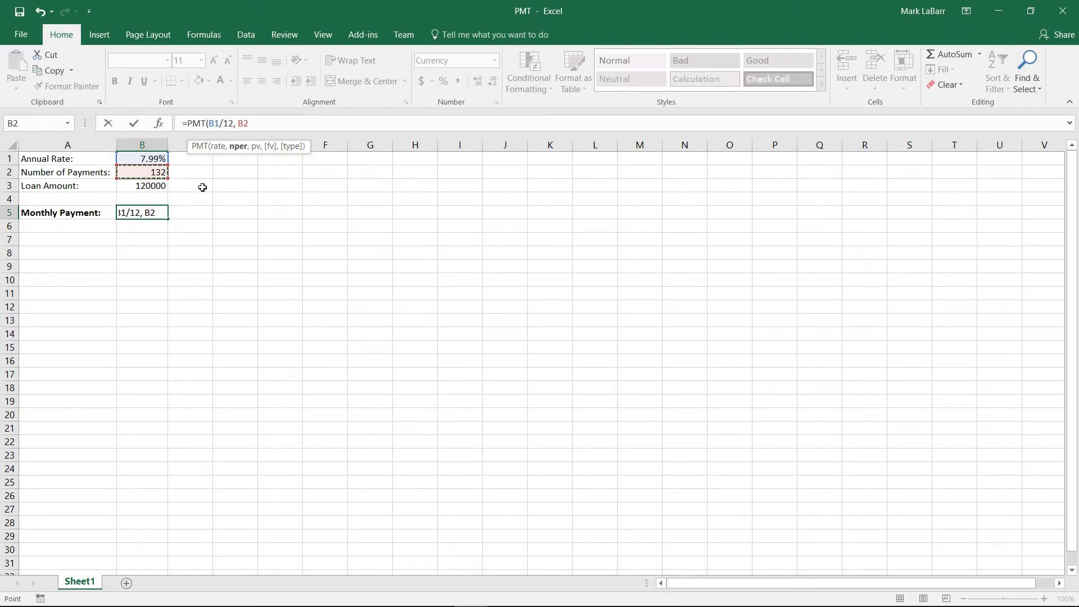
pyautogui.write(',')
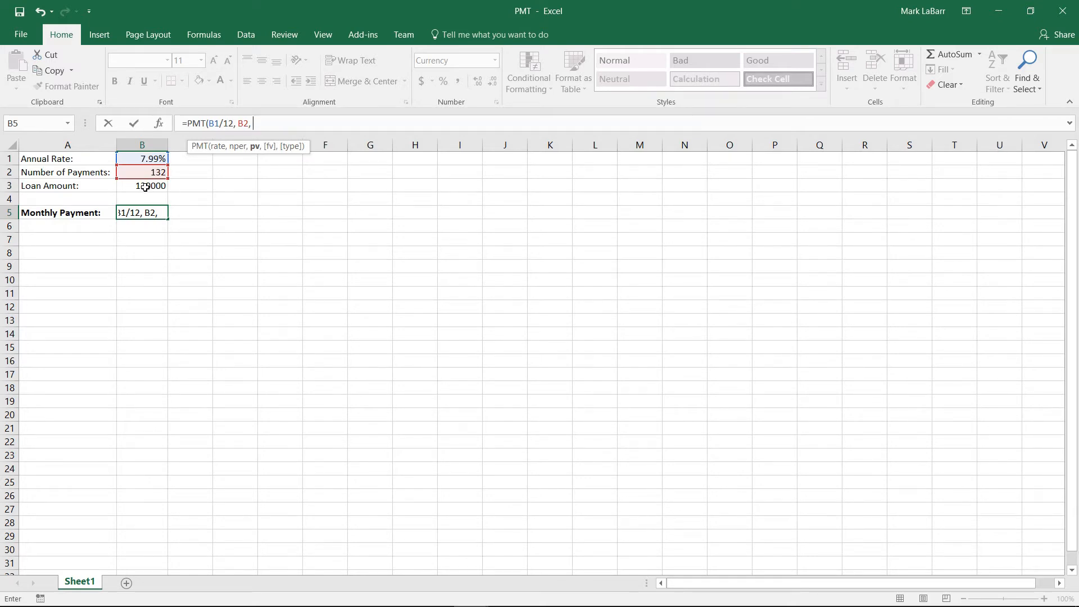
# Add B3 as the loan amount, then try a test fv of 40000 in the formula
pyautogui.click(142, 187)
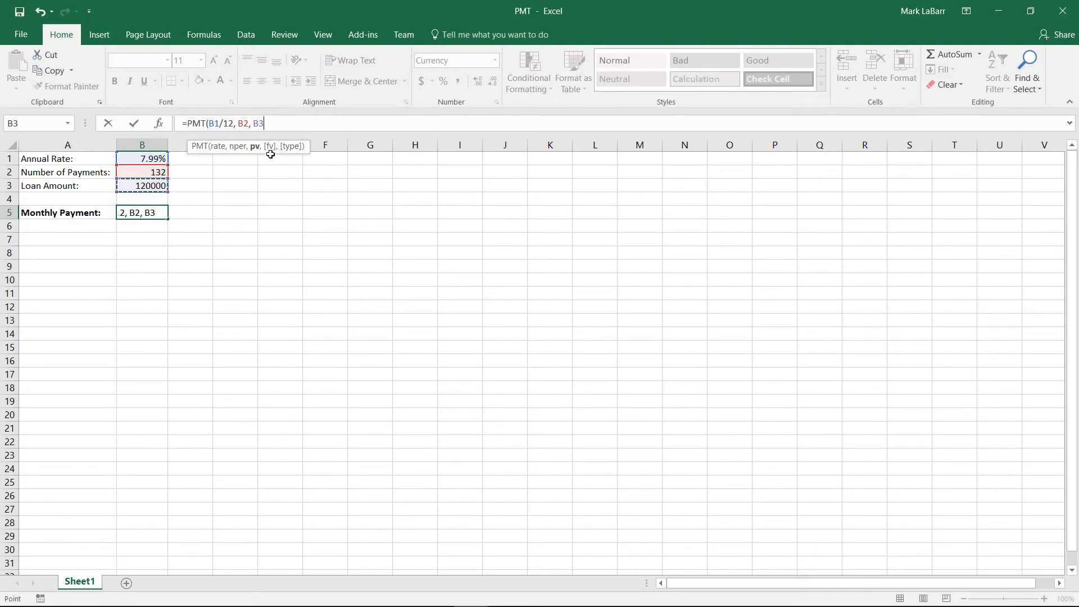
pyautogui.moveTo(288, 160)
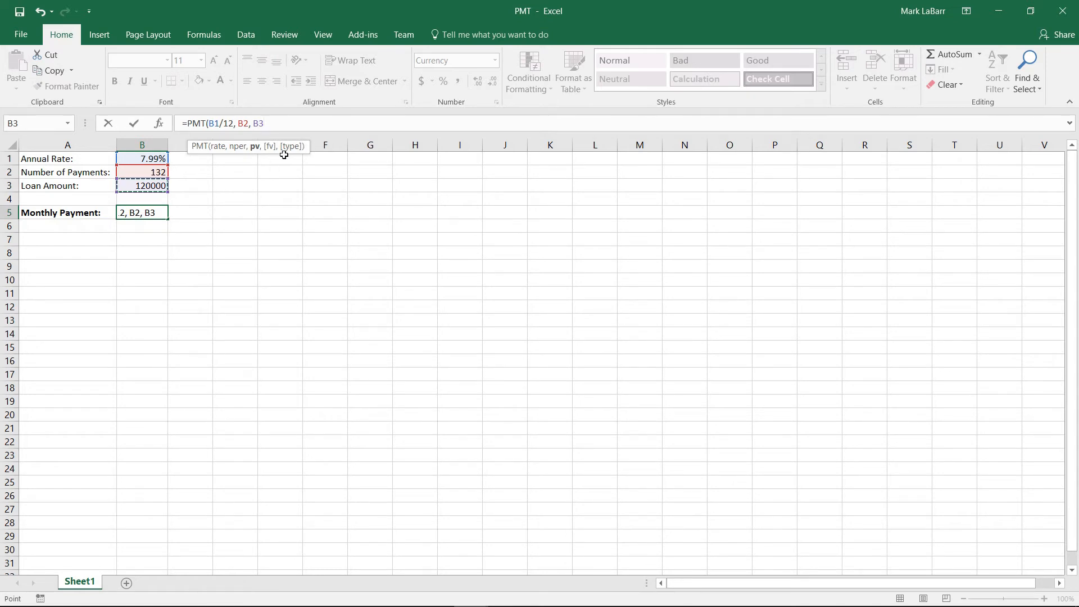
pyautogui.write(',')
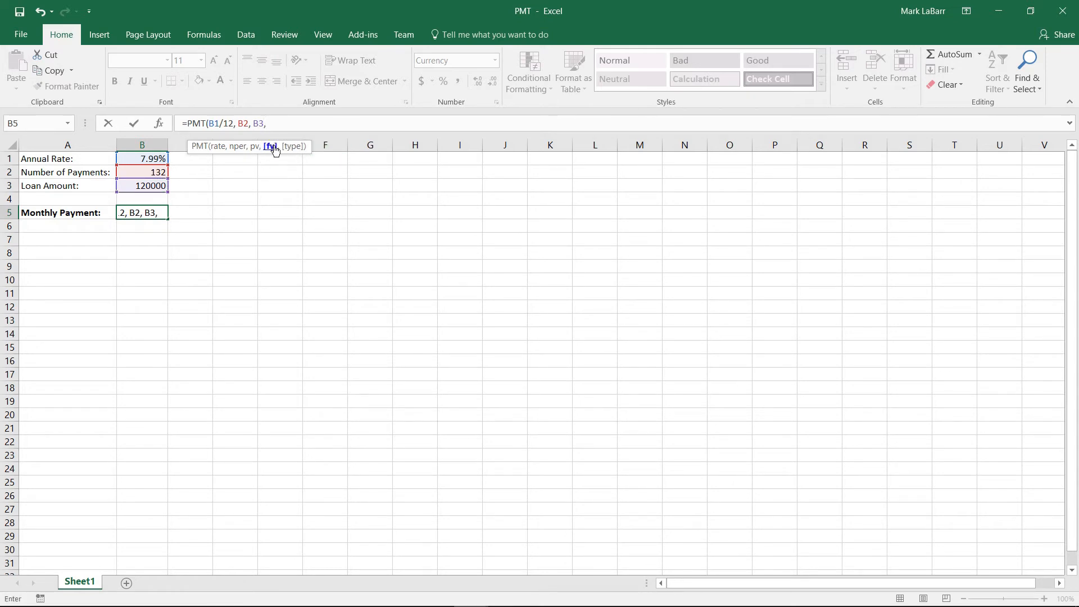
pyautogui.moveTo(303, 193)
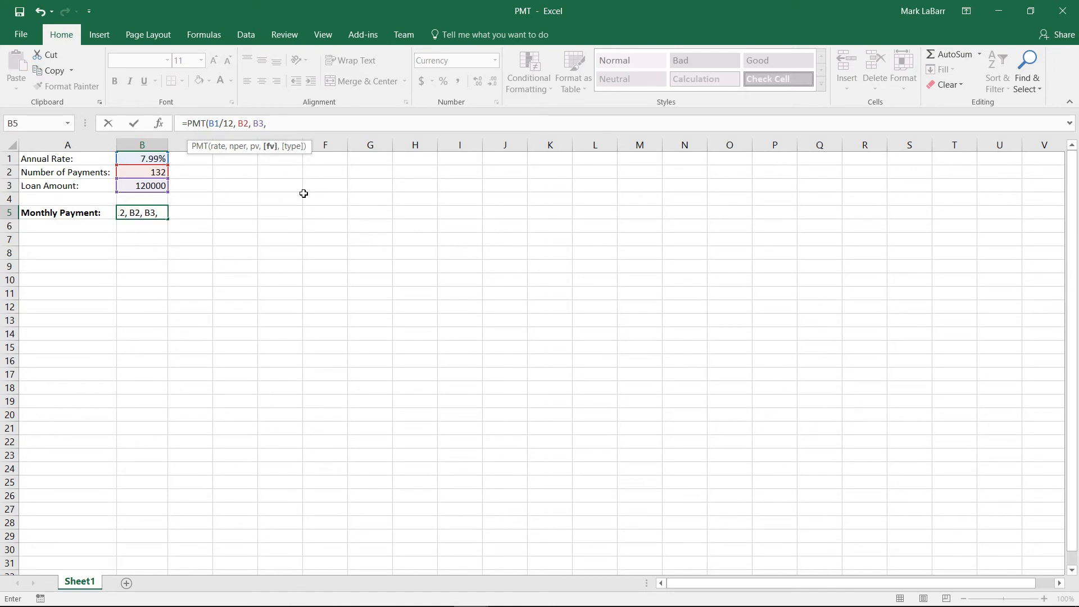
pyautogui.write('40000')
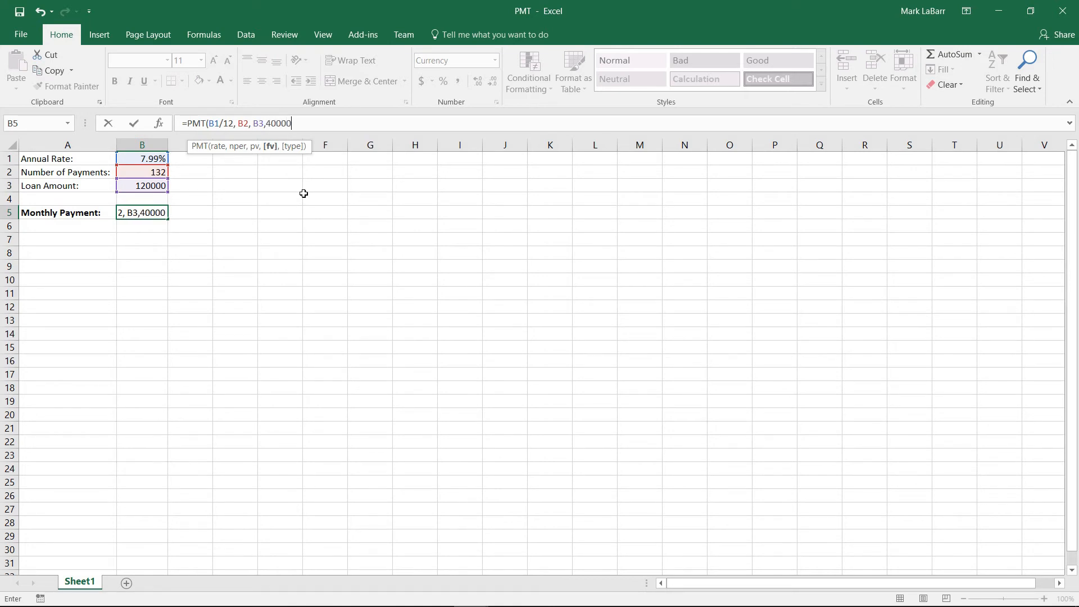
pyautogui.write(',')
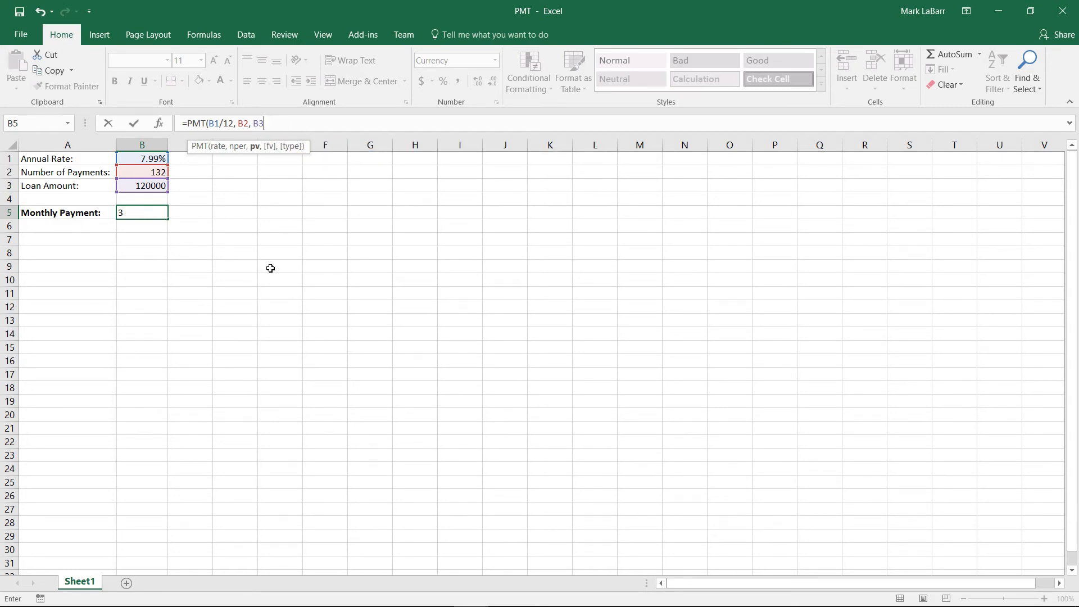
pyautogui.moveTo(268, 156)
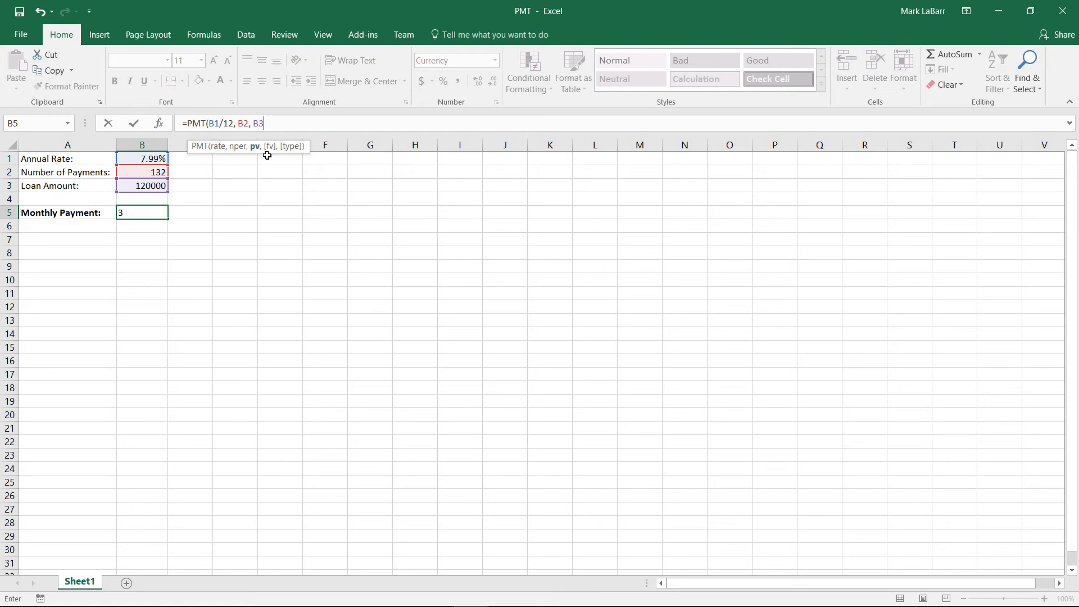
pyautogui.moveTo(193, 219)
pyautogui.write(')')
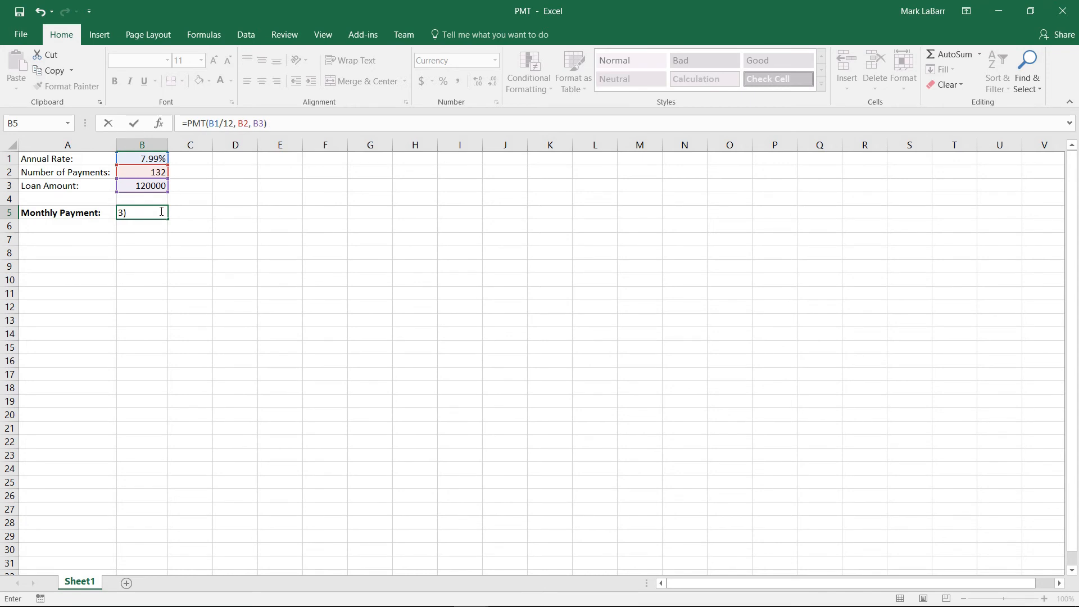
# Commit =PMT(B1/12, B2, B3) in B5, returning ($1,369.21)
pyautogui.press('Enter')
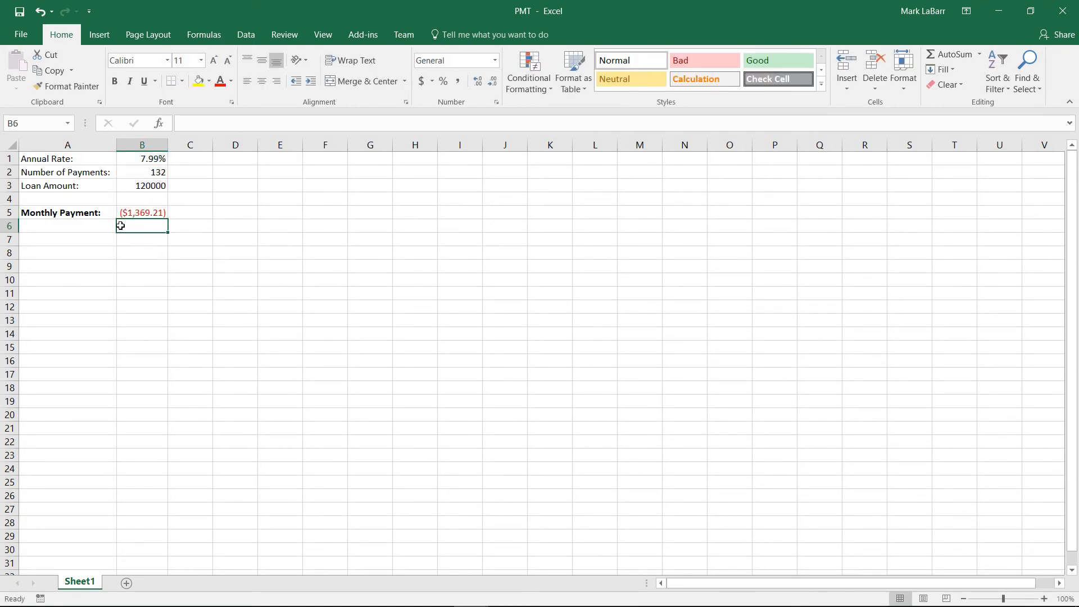
pyautogui.click(141, 212)
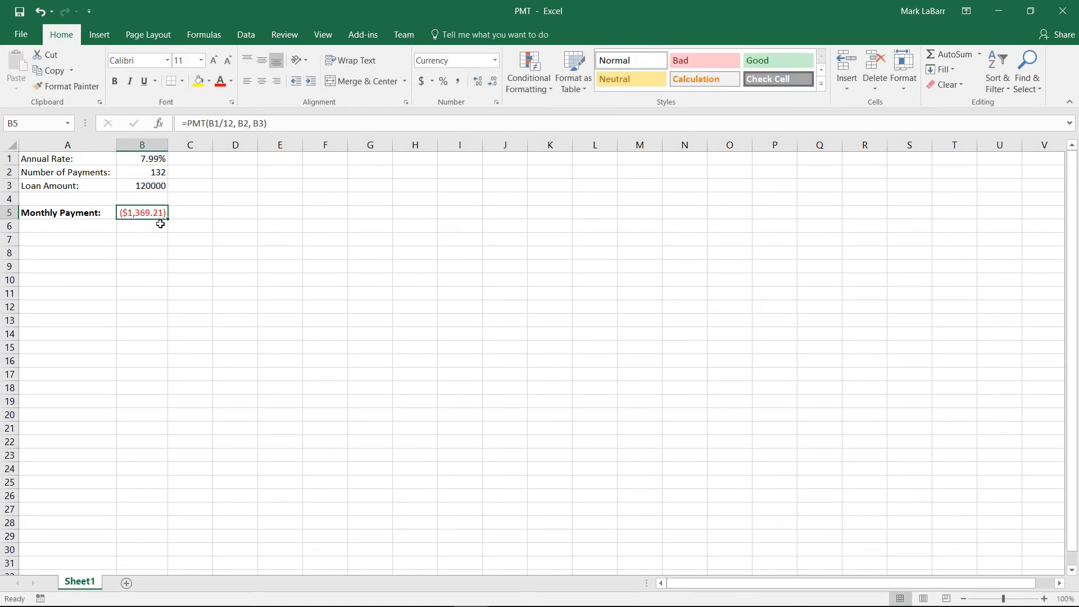
pyautogui.moveTo(212, 124)
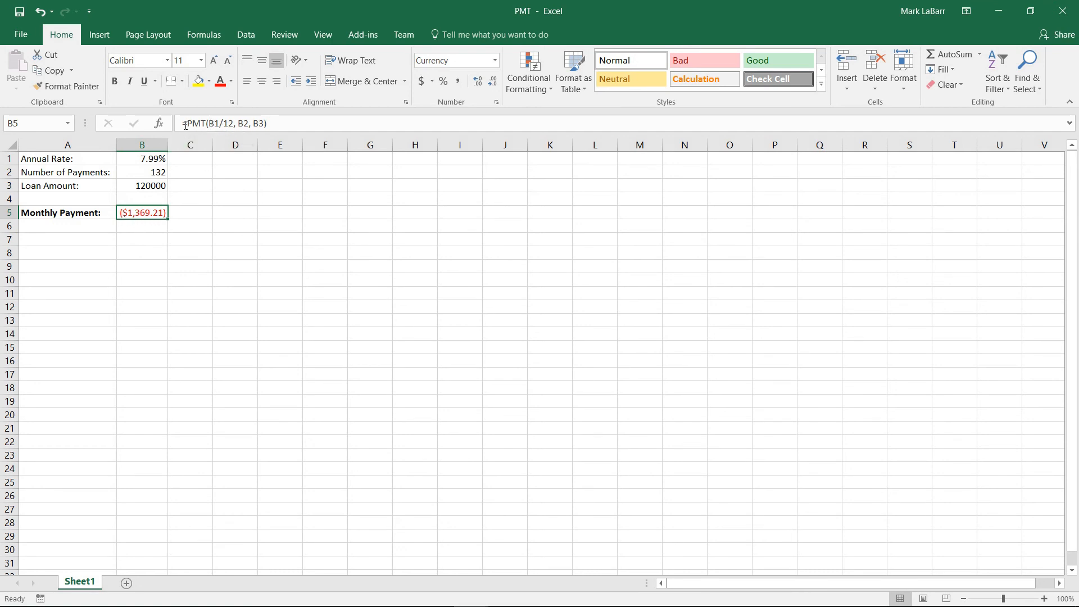
# Change B5 to =-PMT(B1/12, B2, B3) so the payment shows as positive $1,369.21
pyautogui.doubleClick(141, 213)
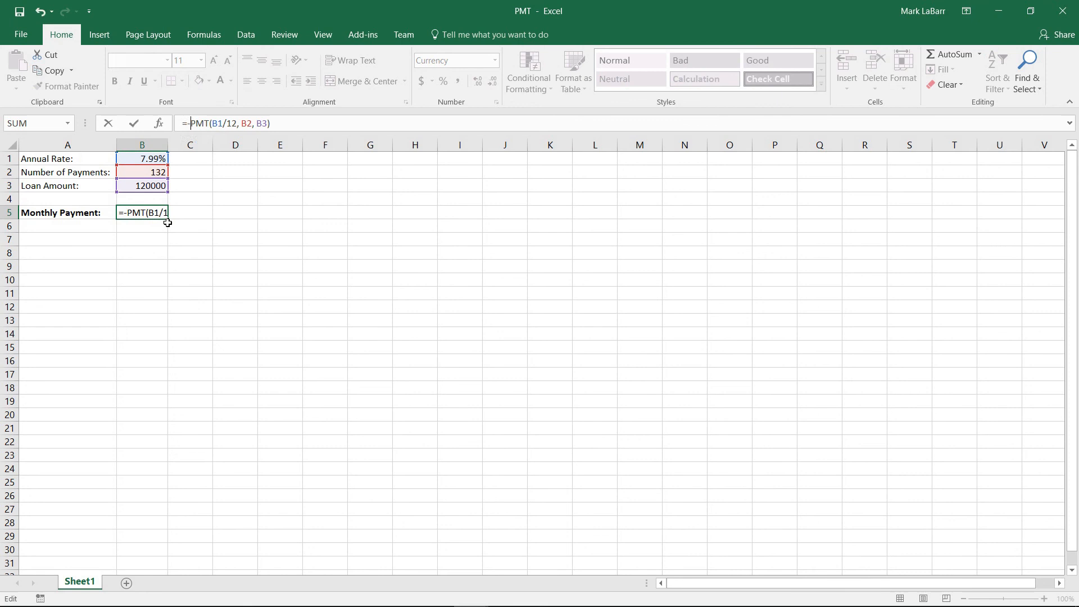
pyautogui.press('Enter')
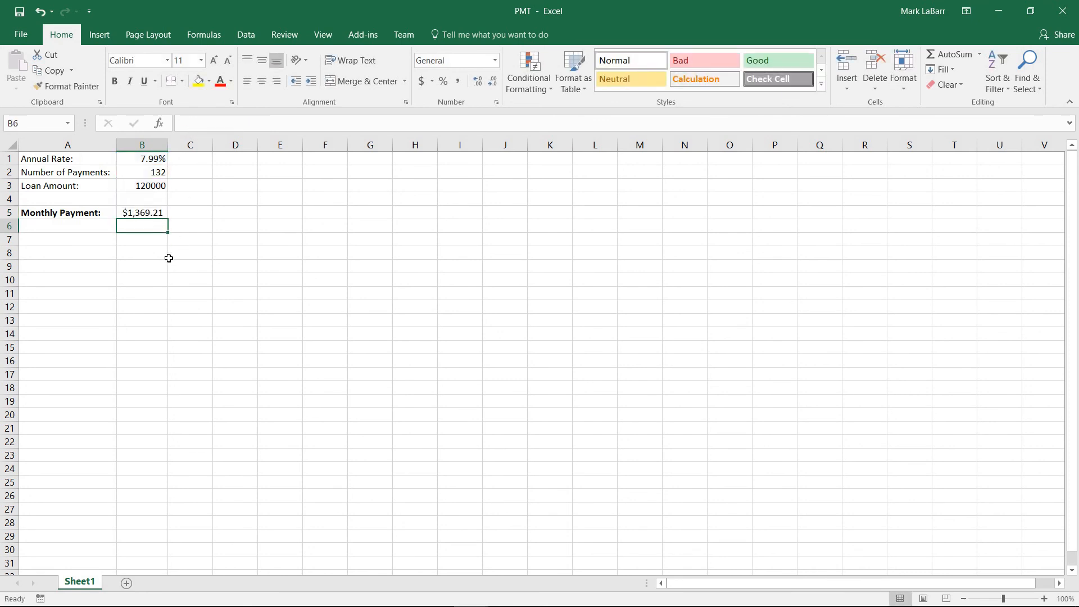
pyautogui.click(141, 213)
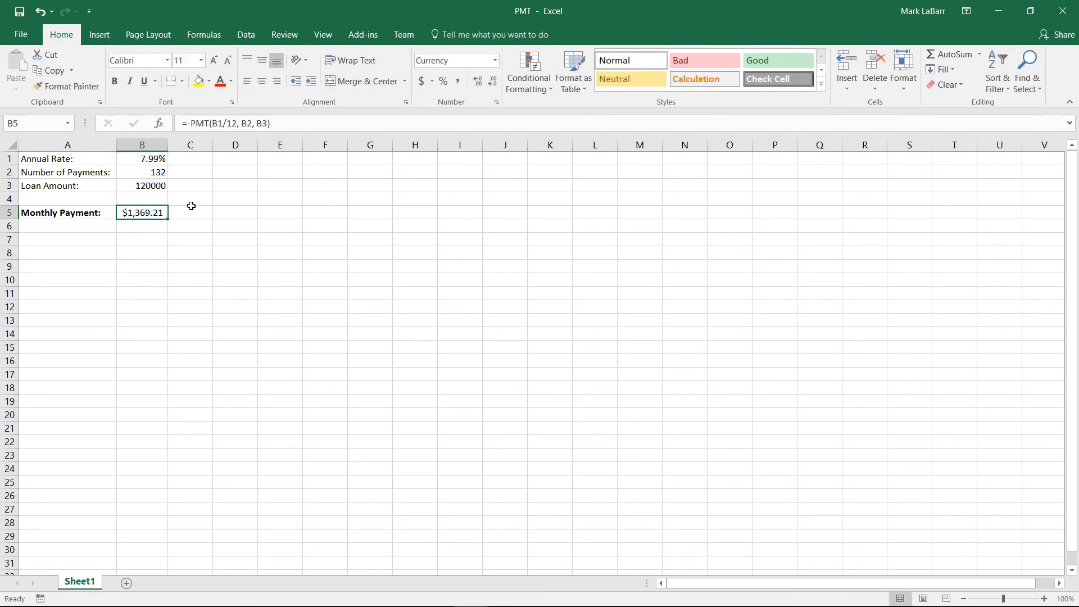